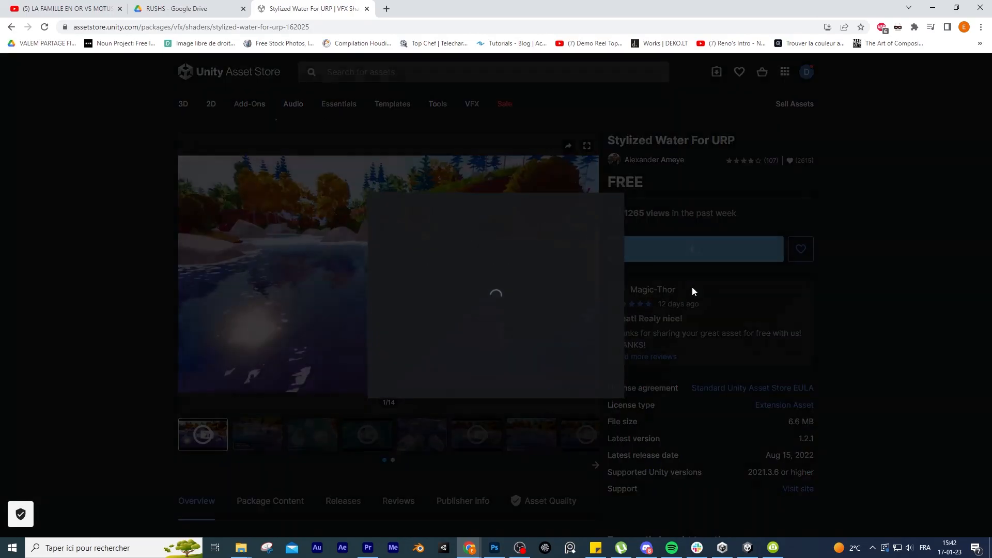
Select the cave tunnel area in the scene to continue shaping it.
click(694, 248)
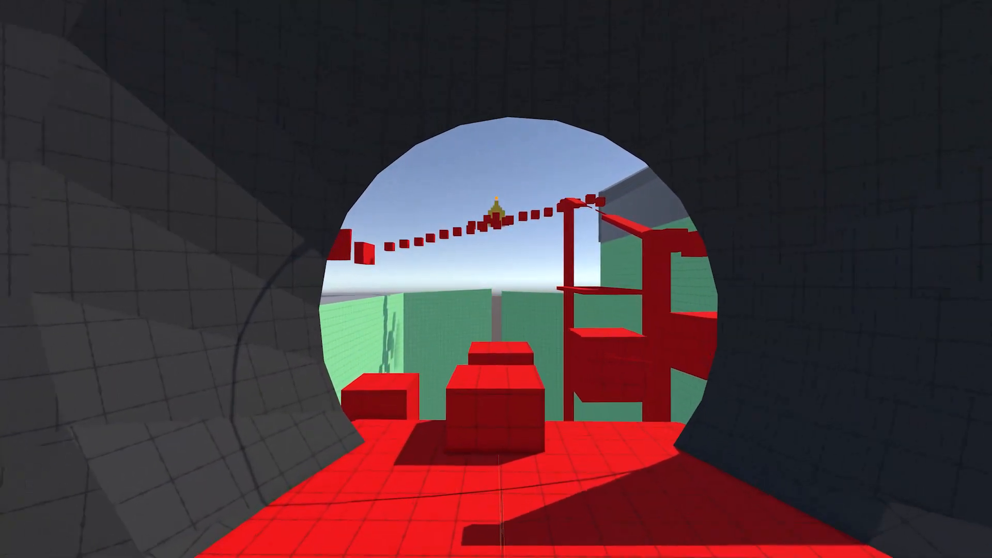
mouse_move(496, 279)
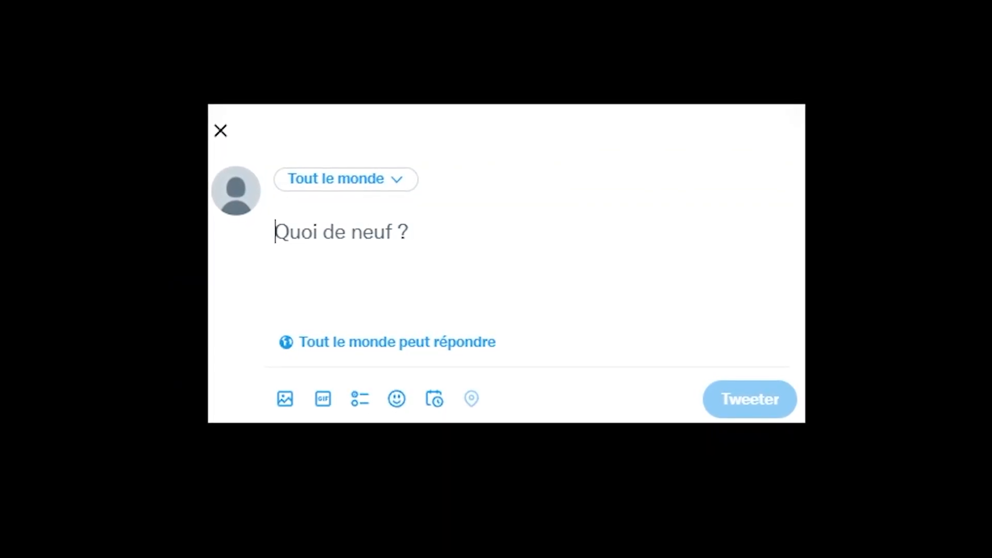
Write the tweet 'I smell something fishy' and post it.
text(I smell something fishy)
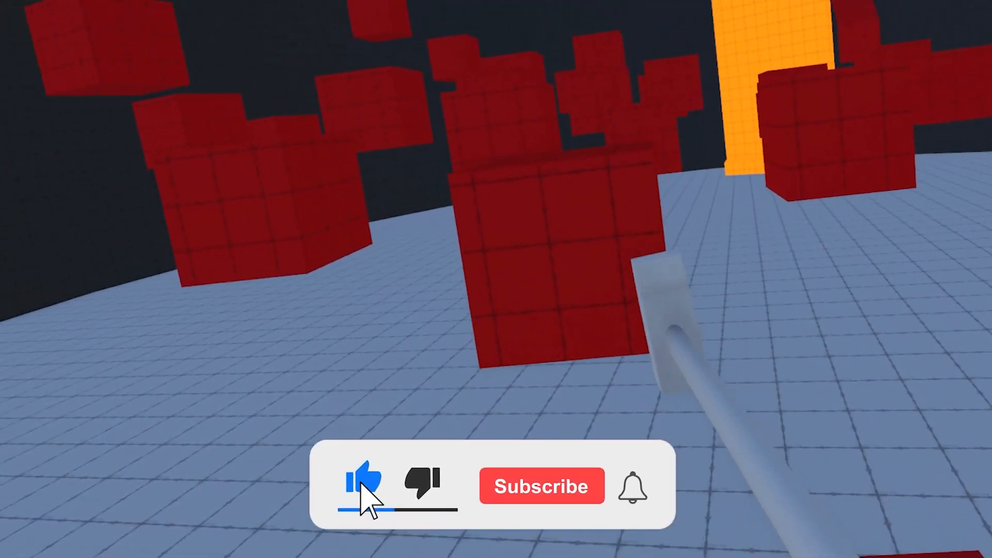
click(540, 486)
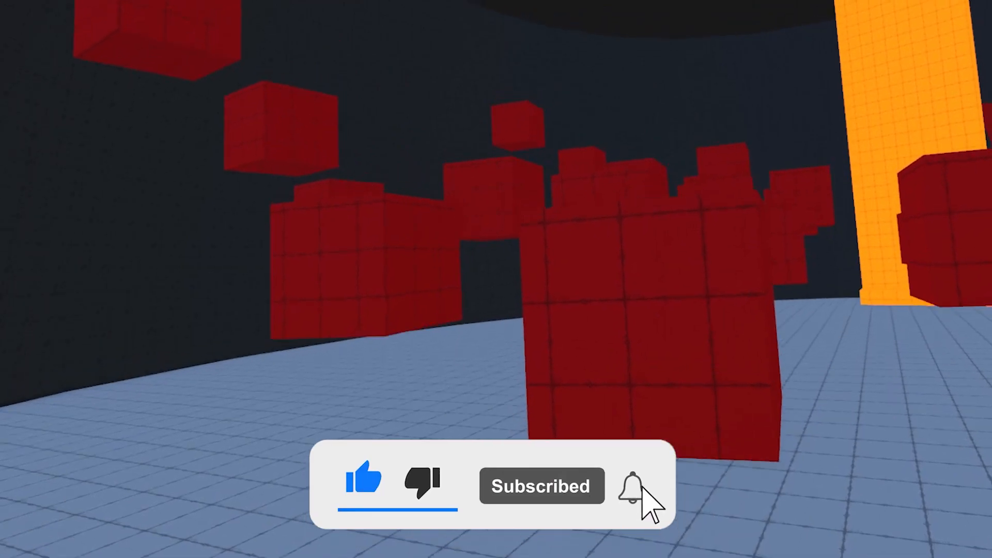